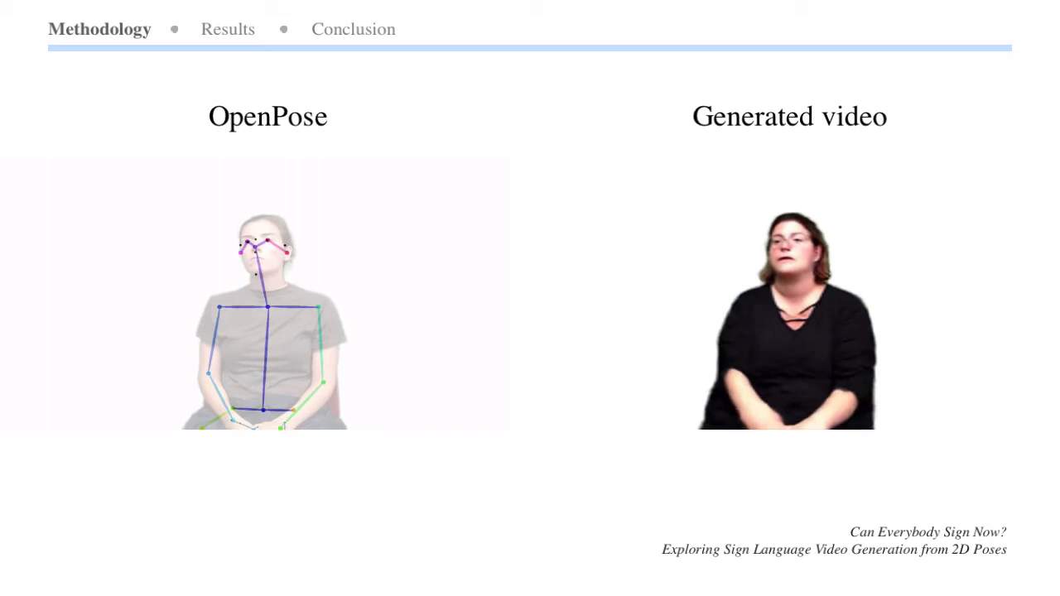
left_click(229, 29)
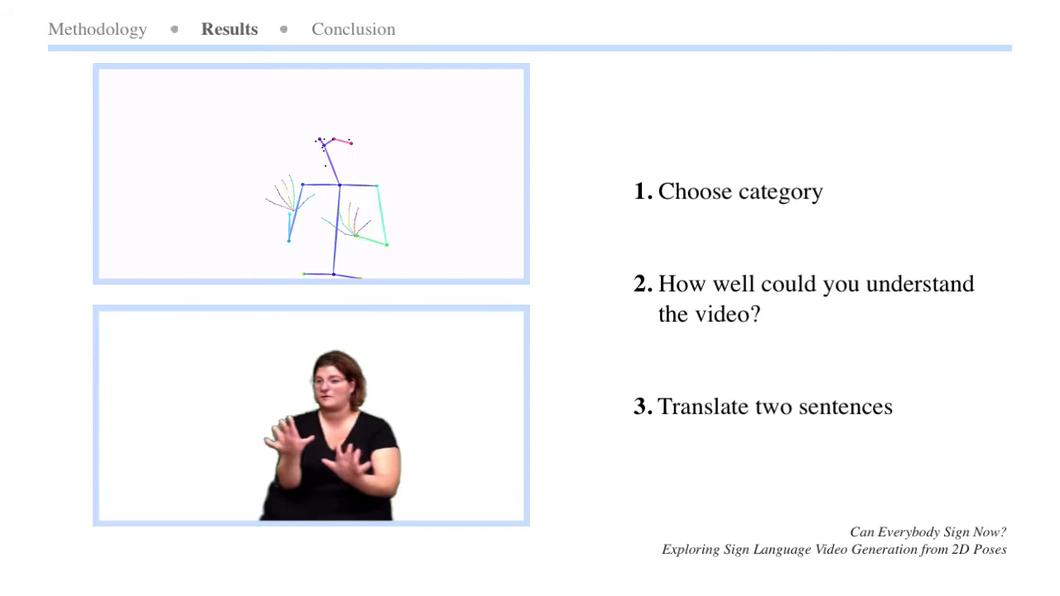